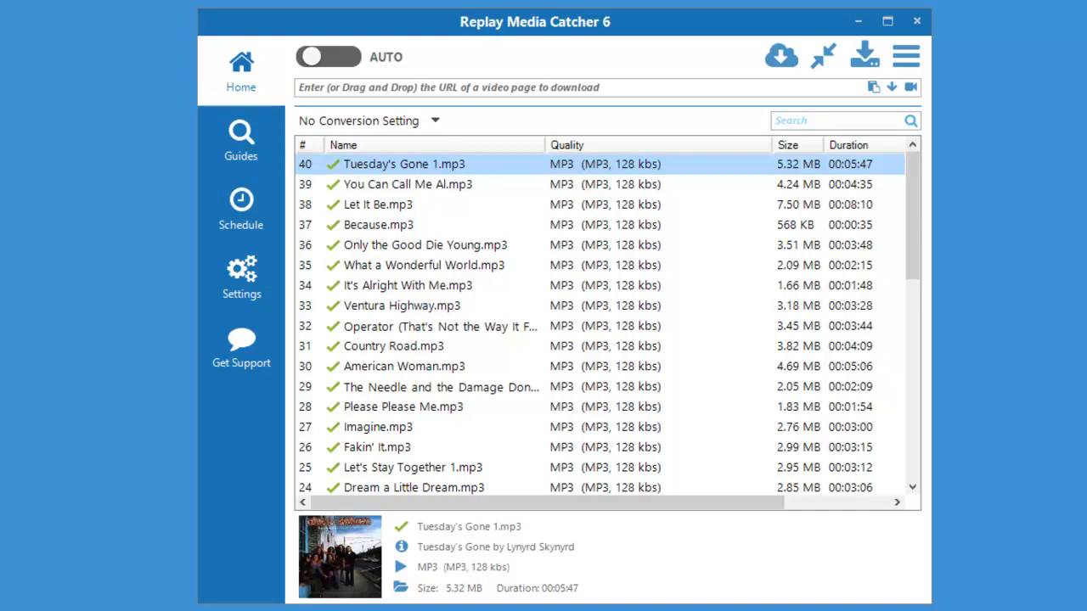
{"action": "mouse_move", "coordinate": [456, 259]}
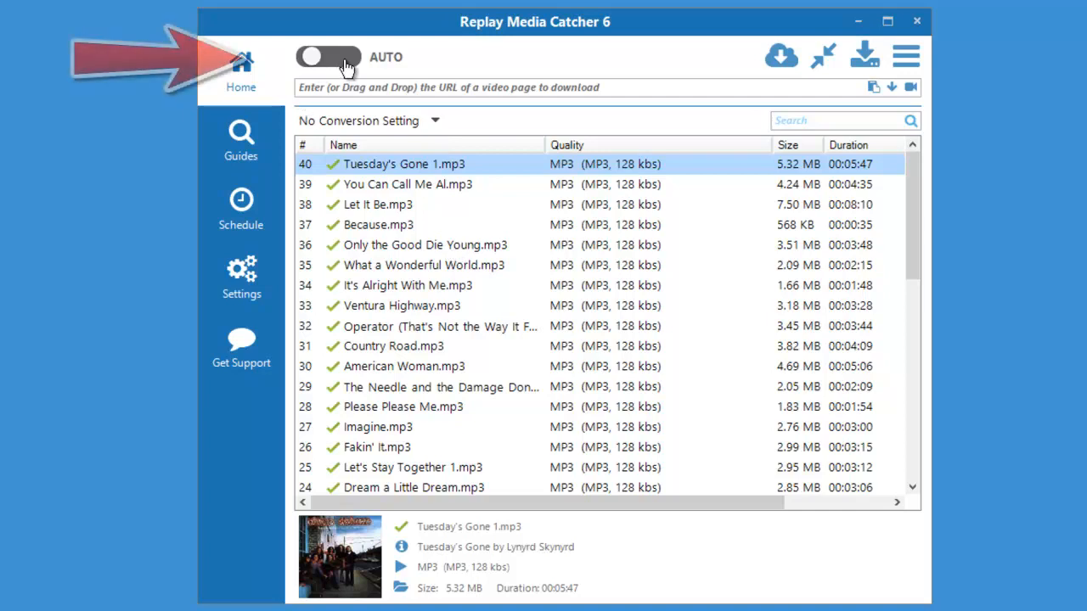
- Switch the AUTO capture toggle on in Replay Media Catcher 6's Home screen
{"action": "left_click", "coordinate": [327, 57]}
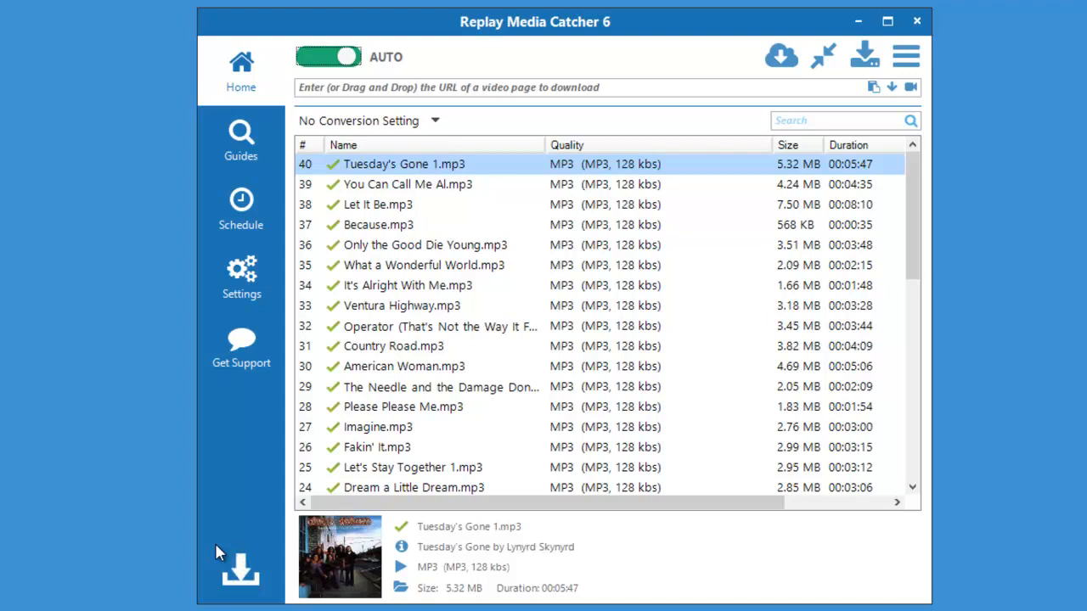
{"action": "mouse_move", "coordinate": [187, 448]}
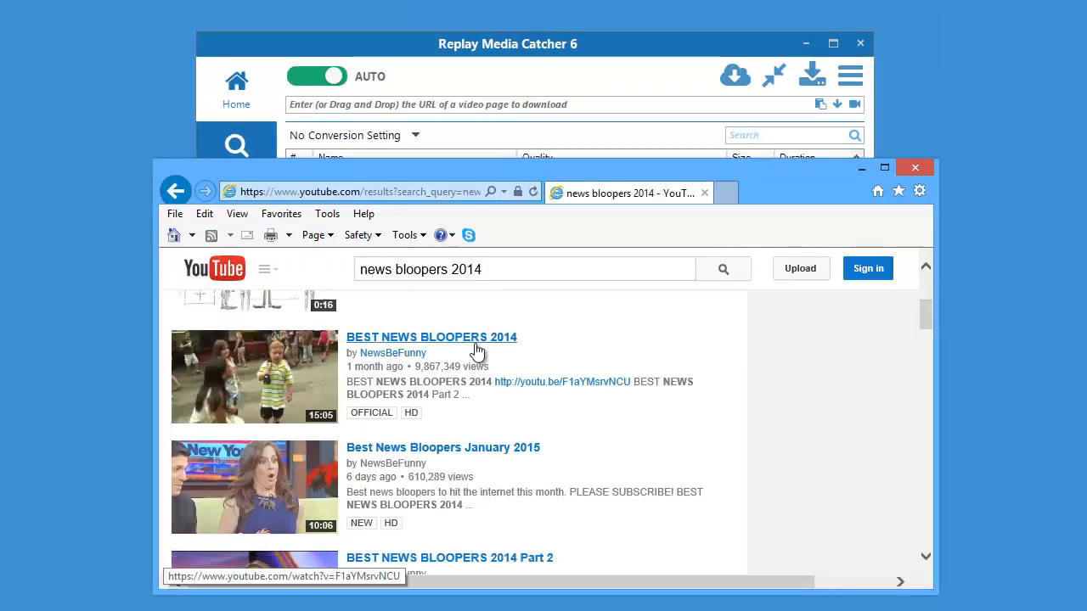
- Open the BEST NEWS BLOOPERS 2014 video from the YouTube news bloopers 2014 results
{"action": "left_click", "coordinate": [432, 337]}
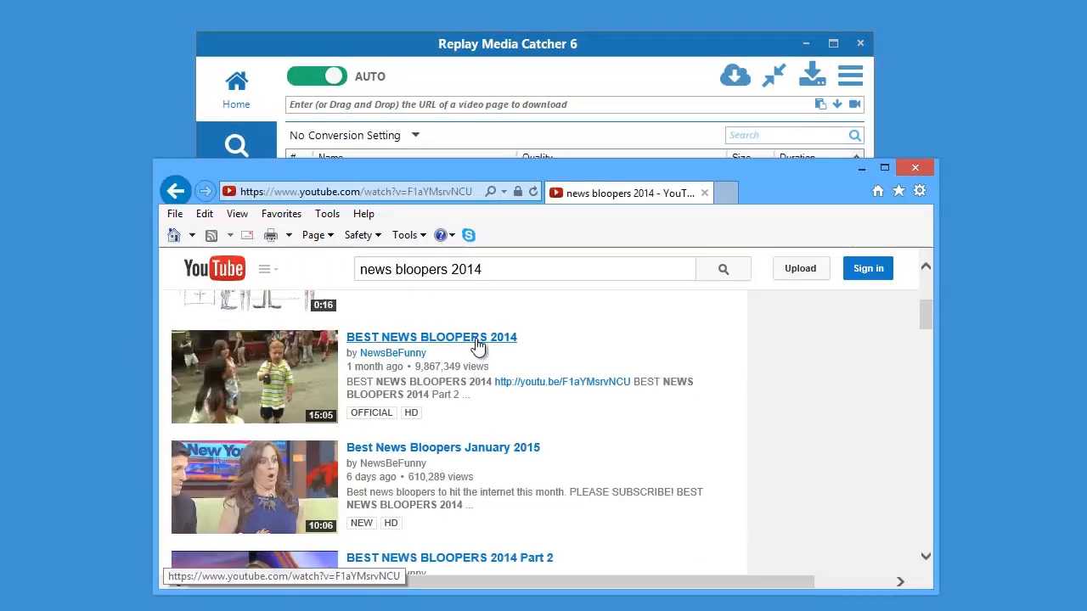
{"action": "left_click", "coordinate": [432, 337]}
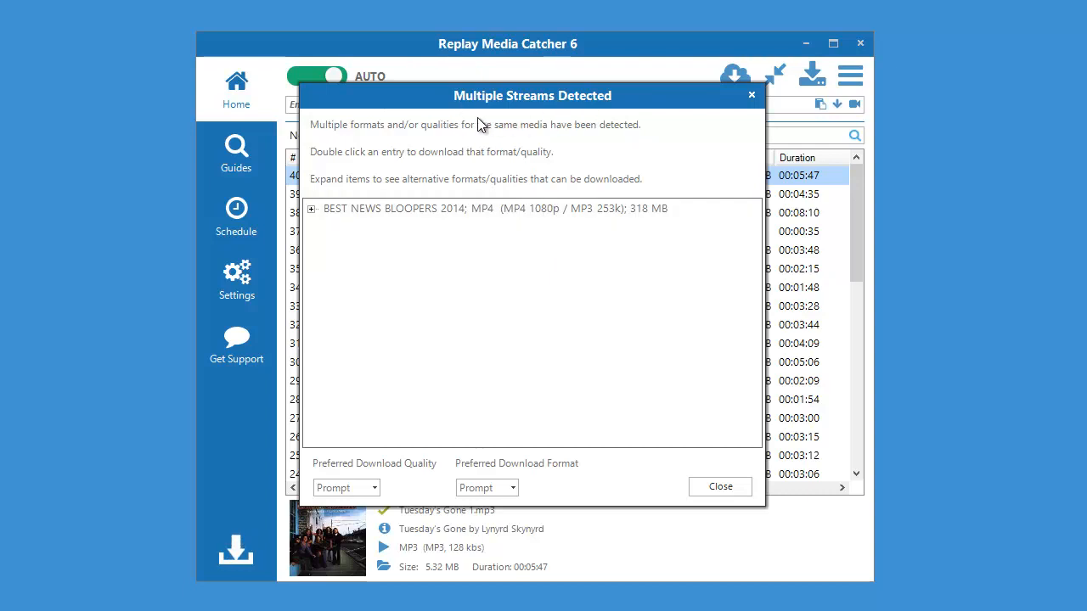
{"action": "mouse_move", "coordinate": [573, 128]}
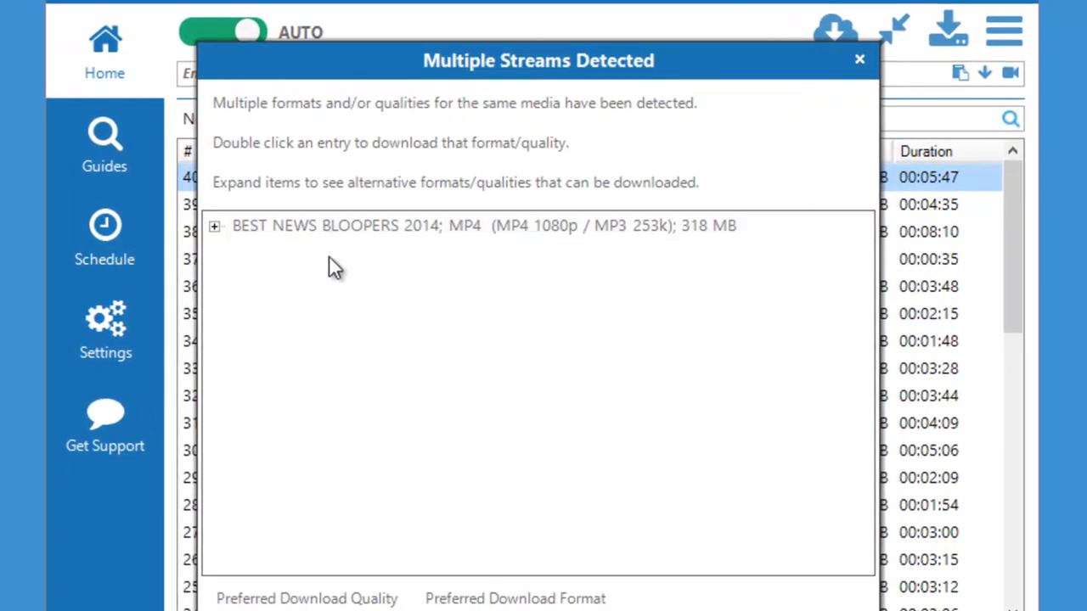
{"action": "mouse_move", "coordinate": [365, 289]}
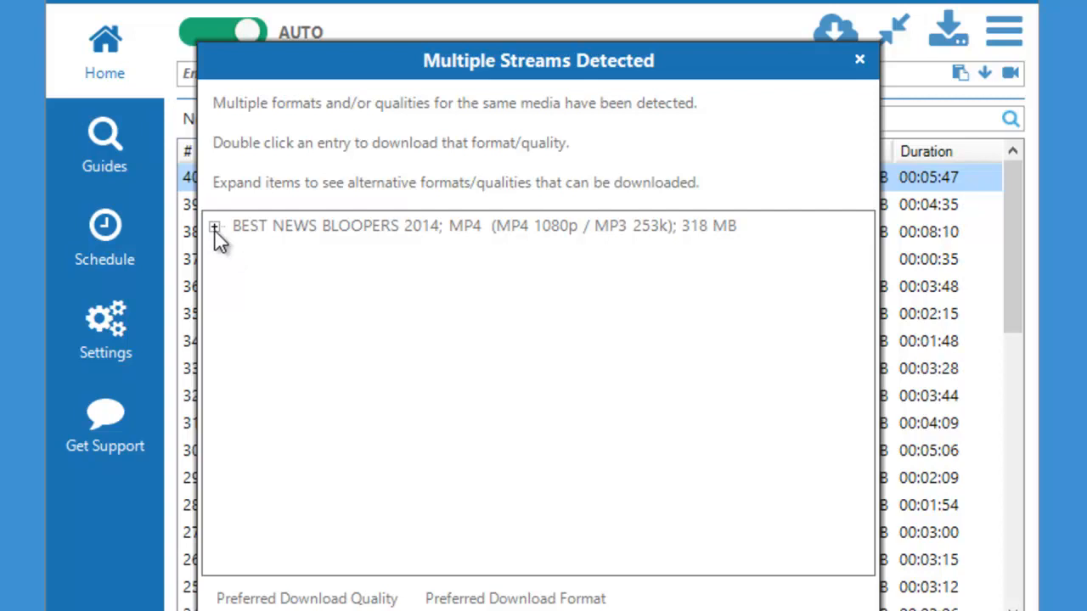
- Expand the detected video's MP4 formats and download the 480p MP4 / MP3 128k (83.9 MB) stream
{"action": "left_click", "coordinate": [215, 227]}
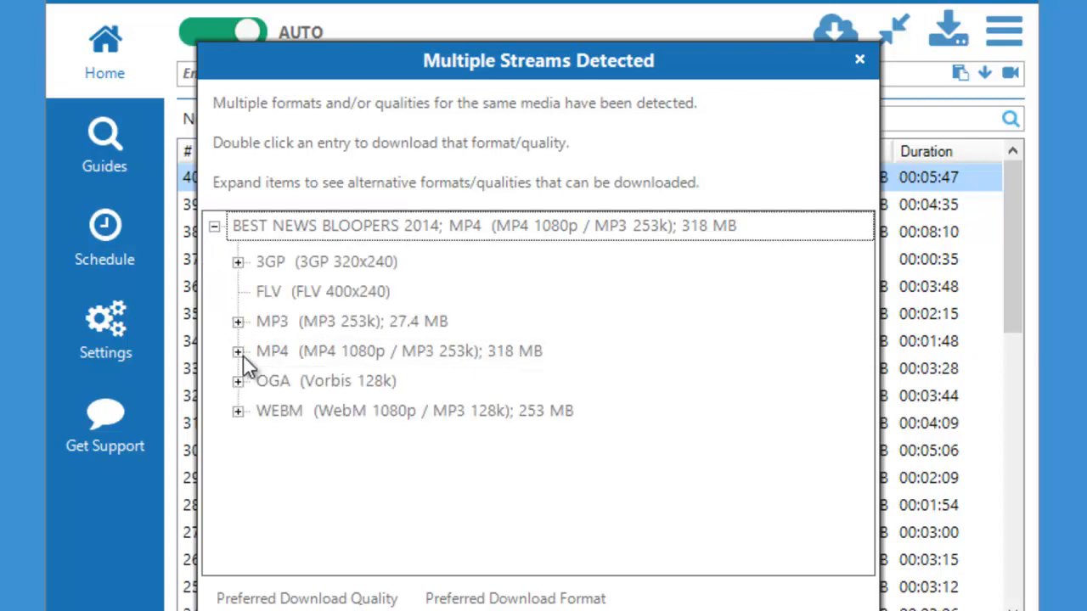
{"action": "left_click", "coordinate": [238, 351]}
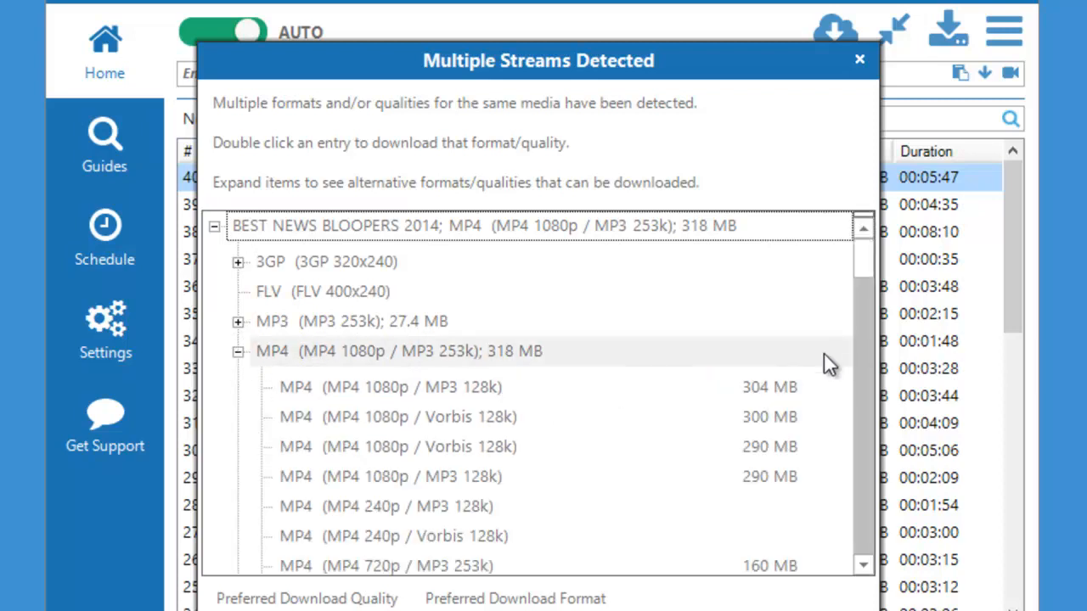
{"action": "scroll", "scroll_direction": "down", "scroll_amount": 3}
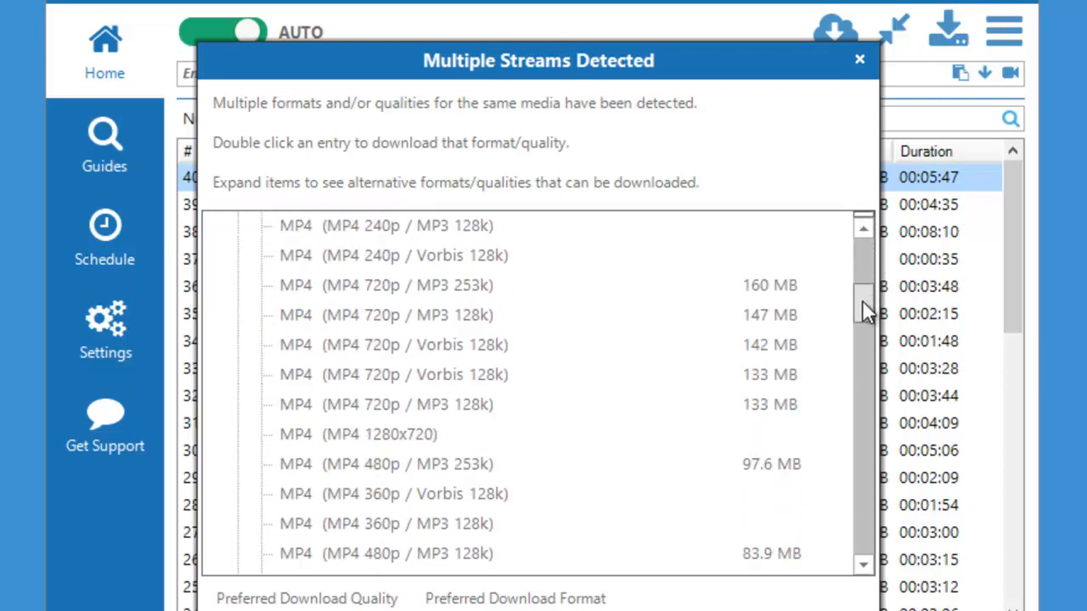
{"action": "scroll", "scroll_direction": "down", "scroll_amount": 3}
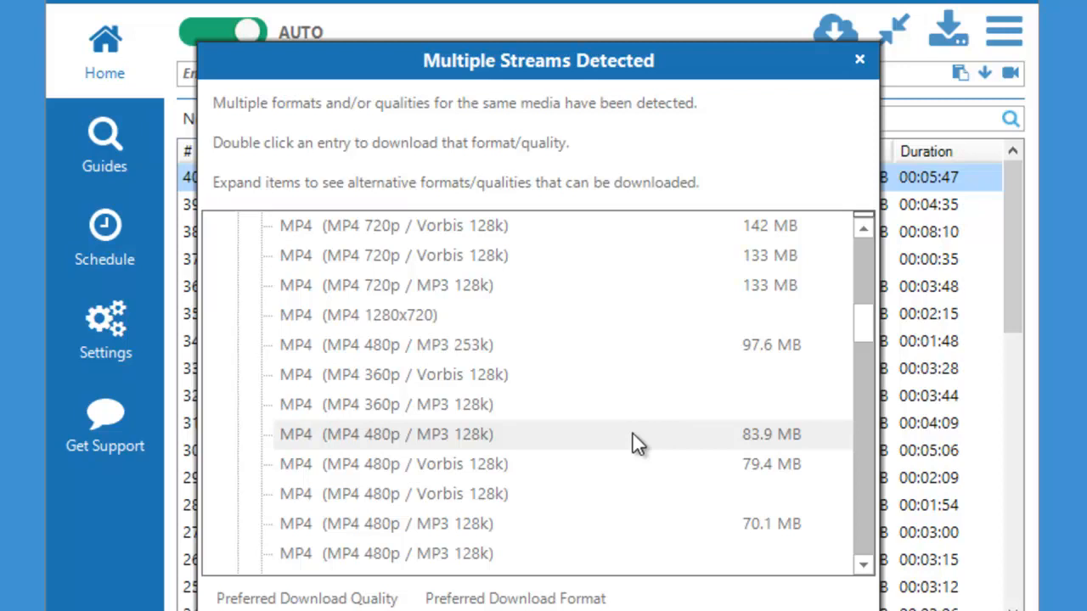
{"action": "left_click", "coordinate": [386, 434]}
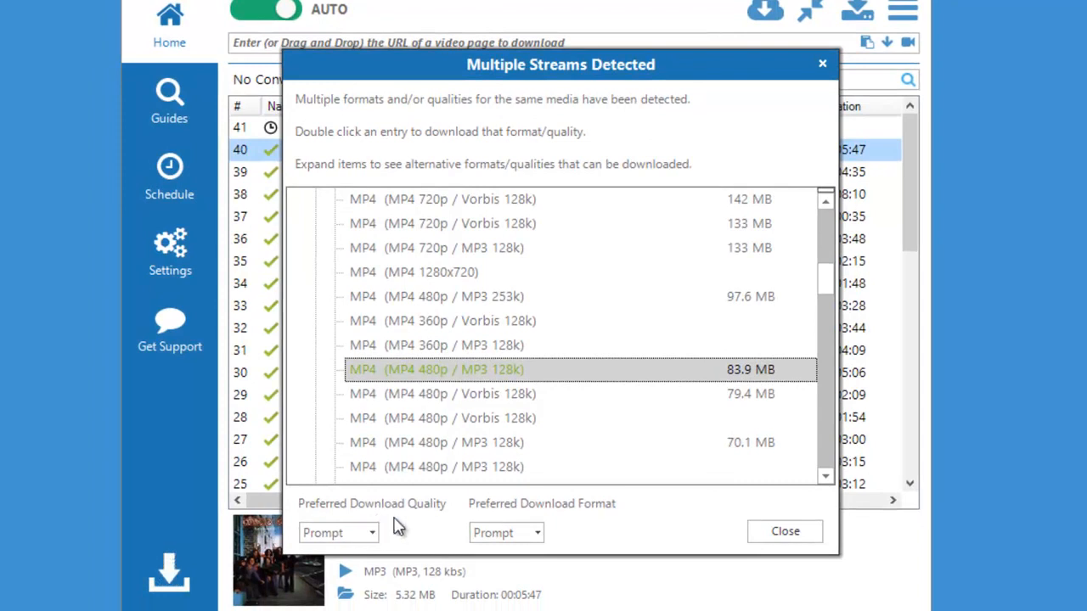
{"action": "mouse_move", "coordinate": [567, 522]}
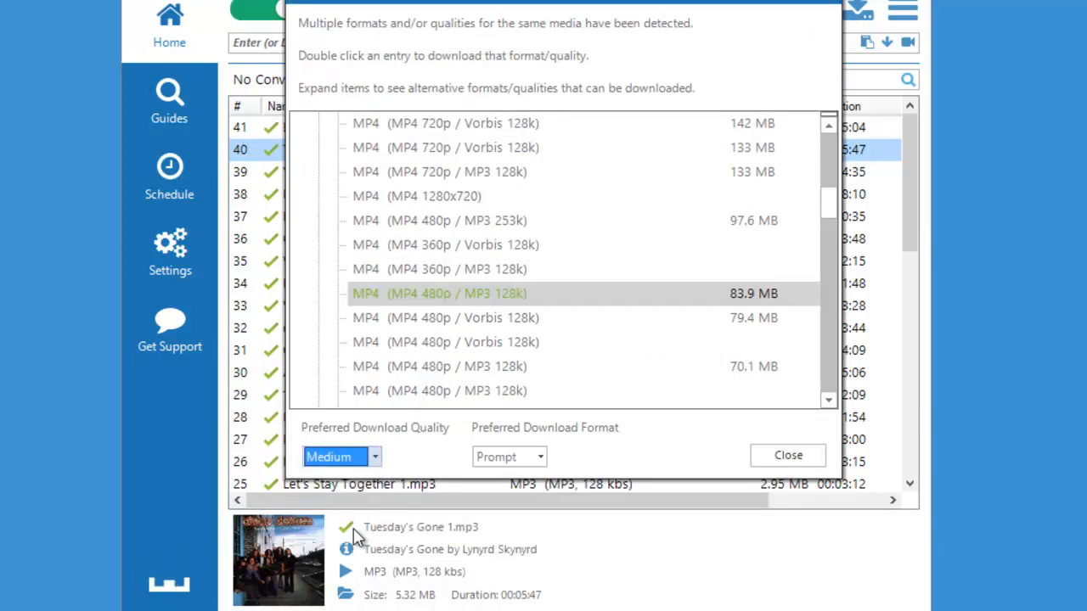
- Set preferred format to mp4, close the streams dialog, then play BEST NEWS BLOOPERS 2014.mp4
{"action": "left_click", "coordinate": [508, 457]}
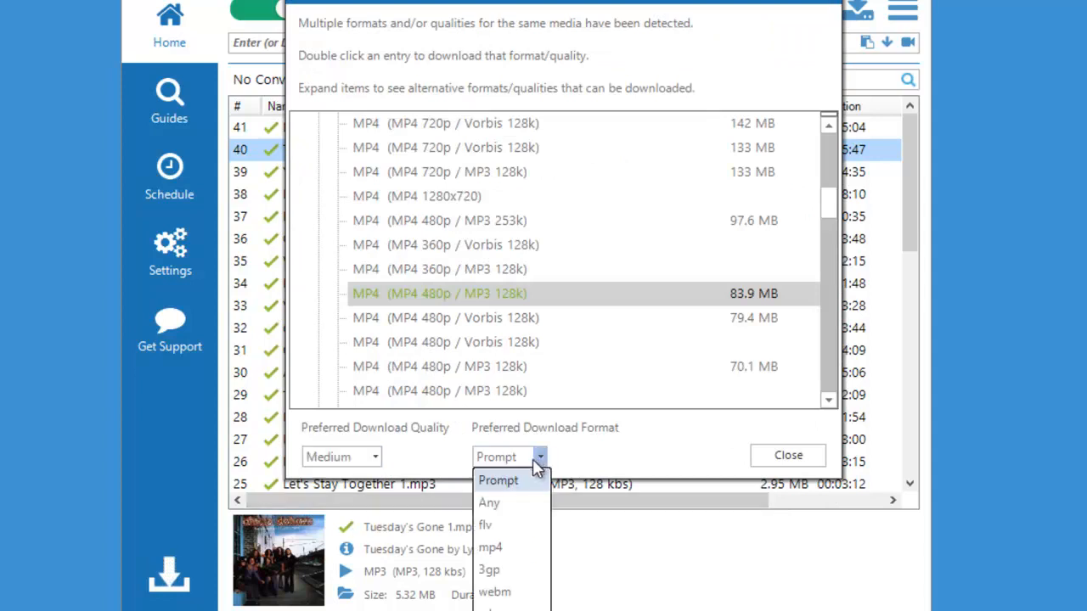
{"action": "left_click", "coordinate": [490, 547]}
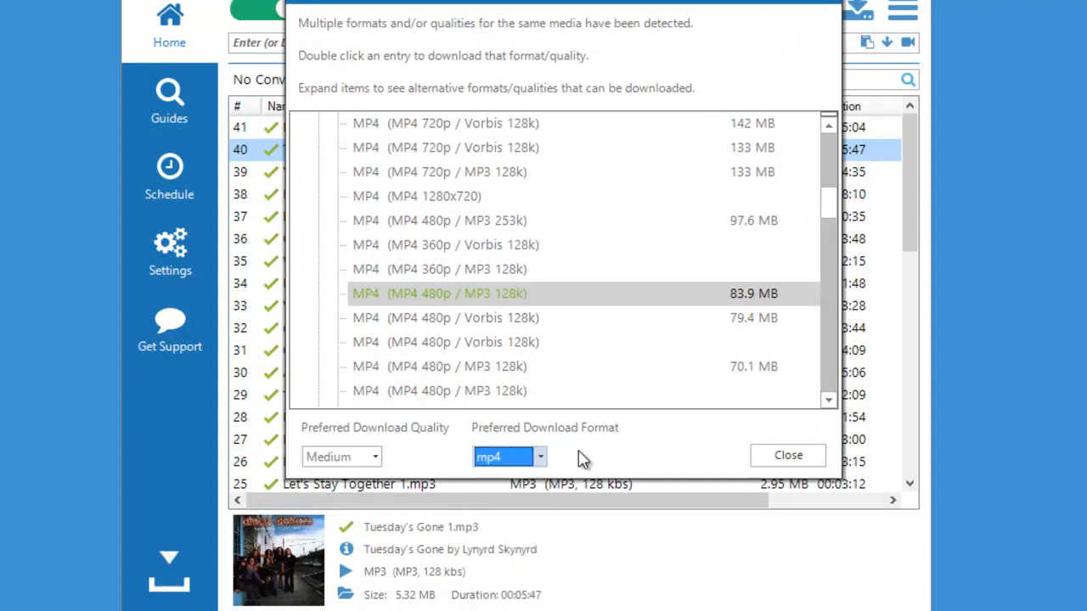
{"action": "mouse_move", "coordinate": [616, 391]}
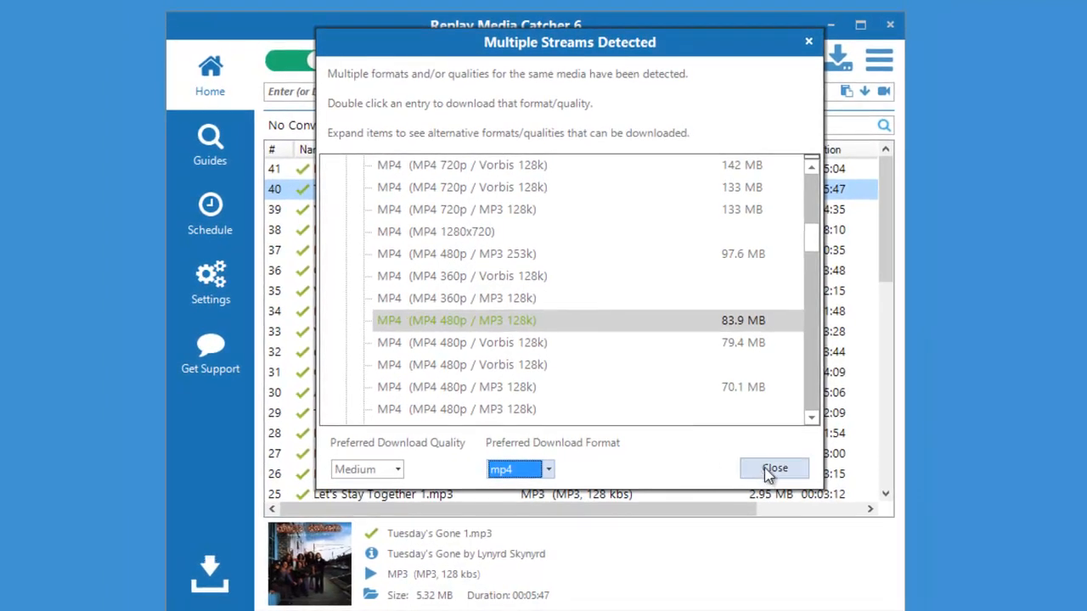
{"action": "left_click", "coordinate": [774, 468]}
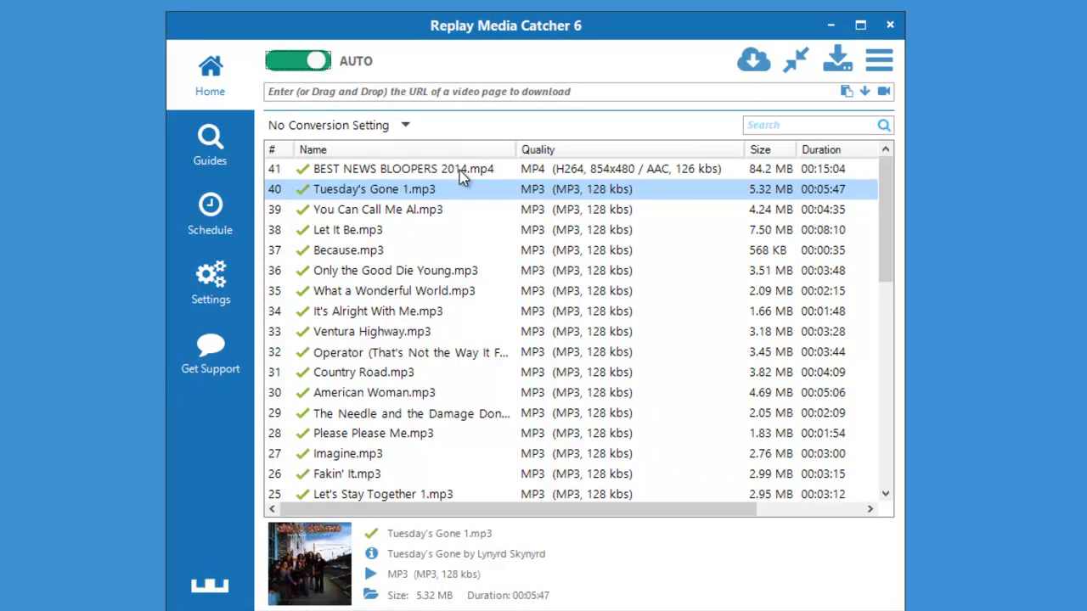
{"action": "right_click", "coordinate": [403, 168]}
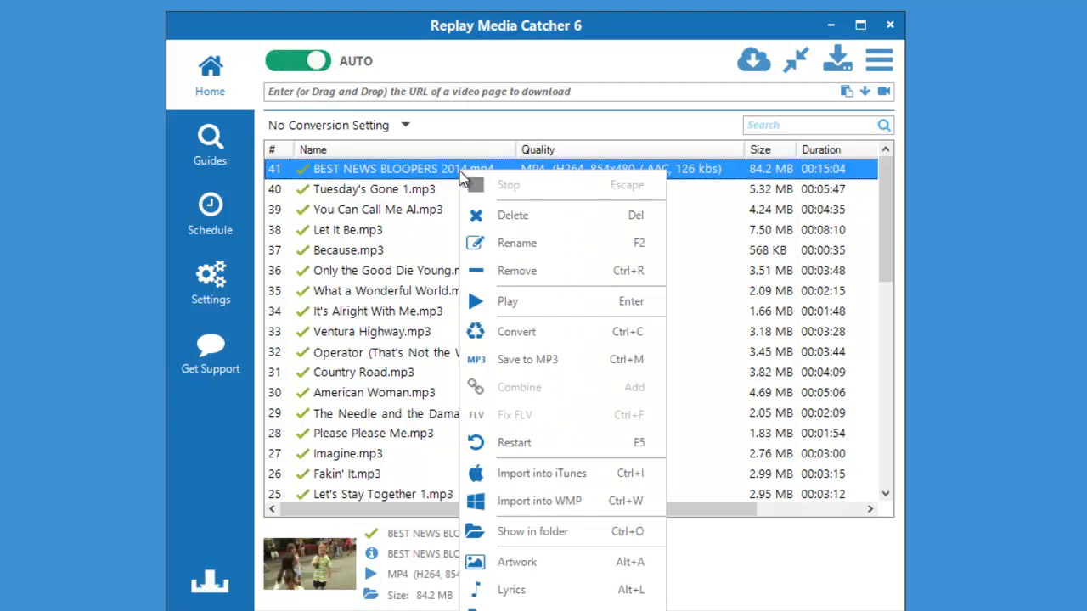
{"action": "left_click", "coordinate": [507, 301]}
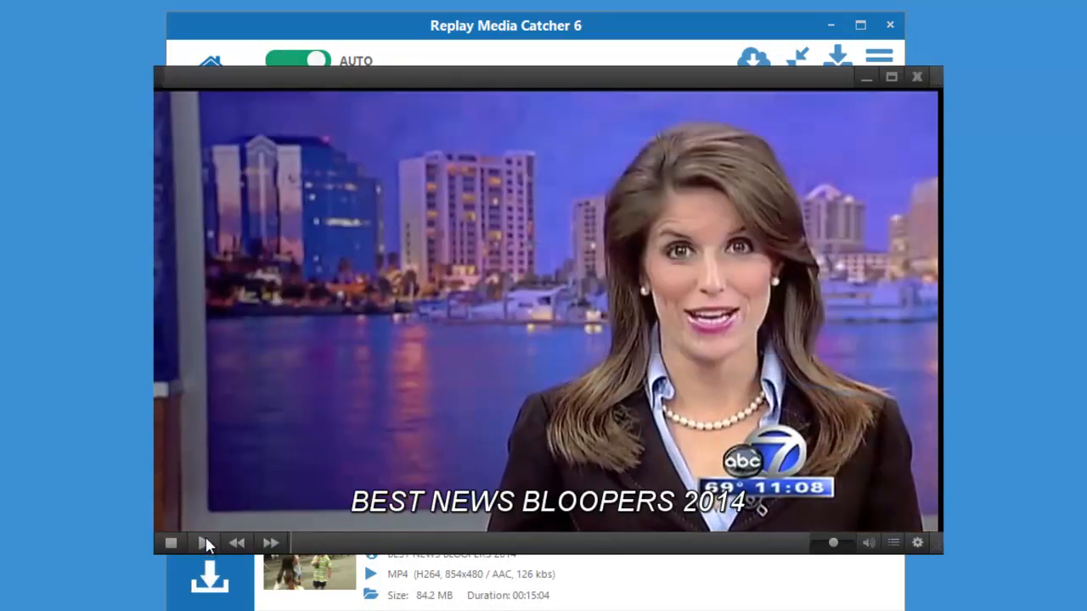
- Stop the bloopers video playback and close the player window
{"action": "left_click", "coordinate": [204, 543]}
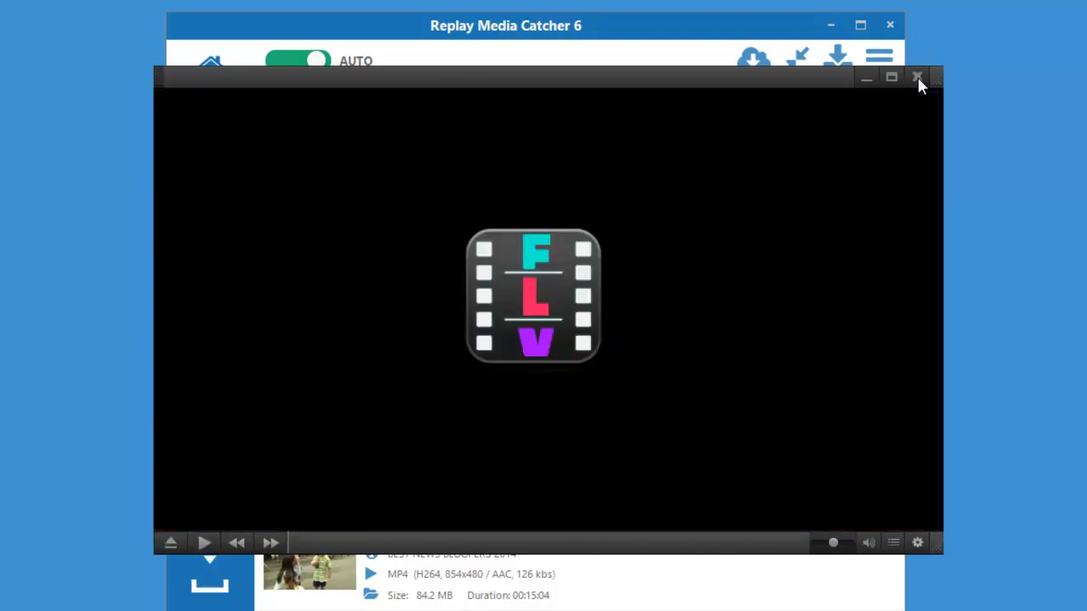
{"action": "left_click", "coordinate": [918, 77]}
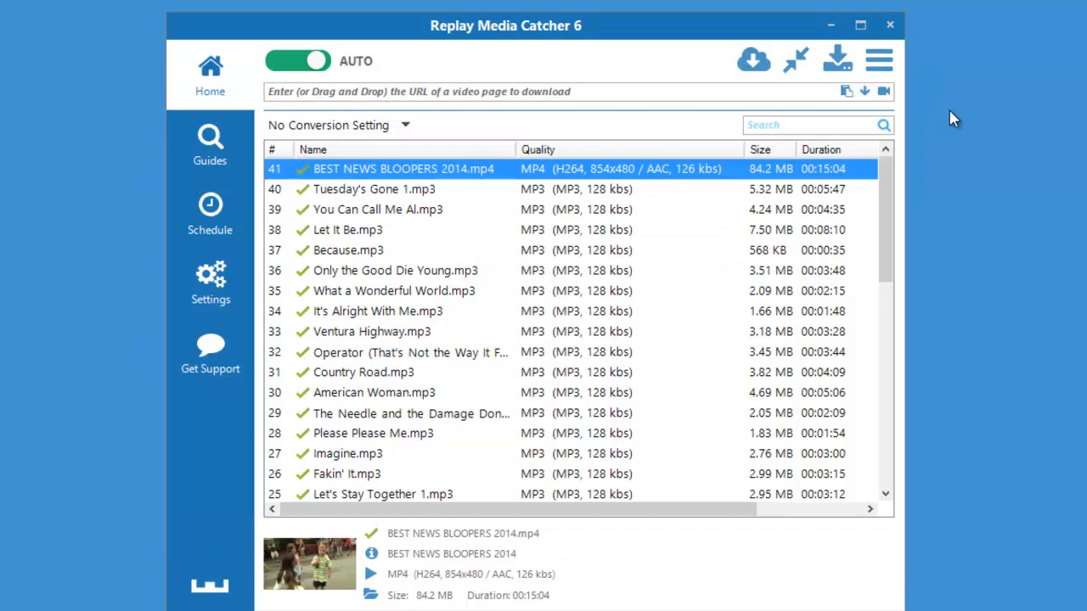